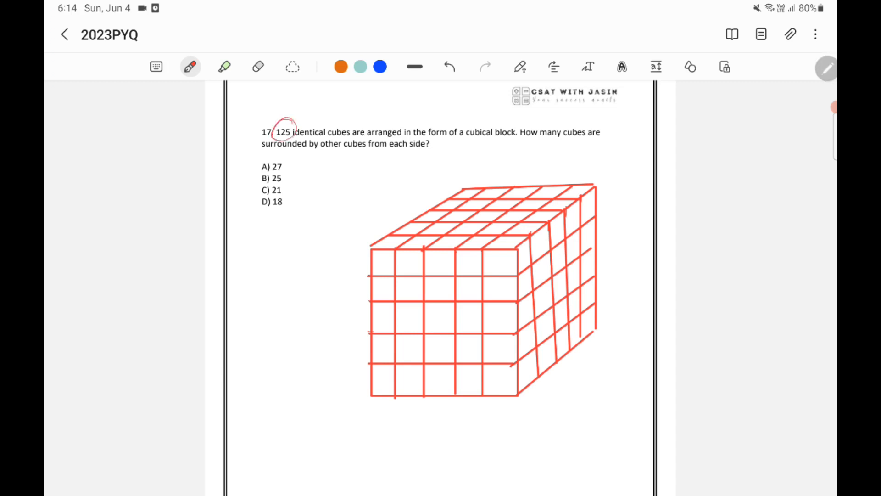
- Handwrite n = ∛125 = 5 in red pen beside the answer options
left_click_drag(253, 250, 275, 244)
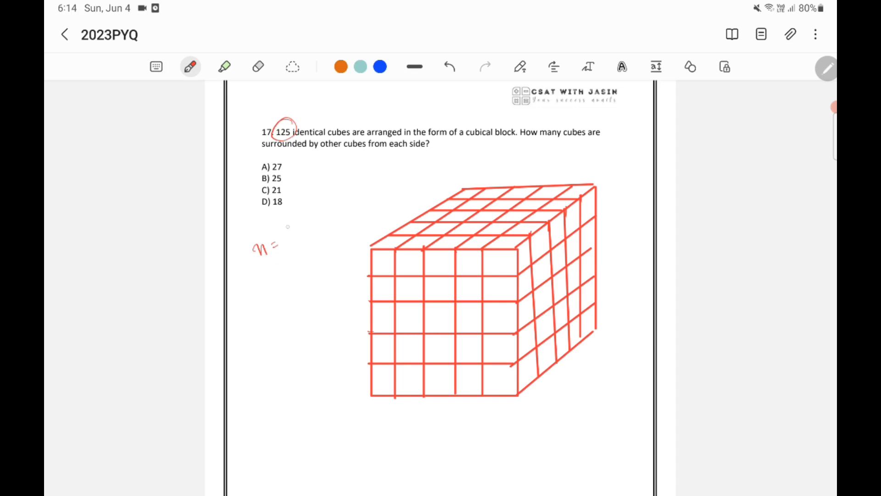
left_click_drag(297, 199, 289, 254)
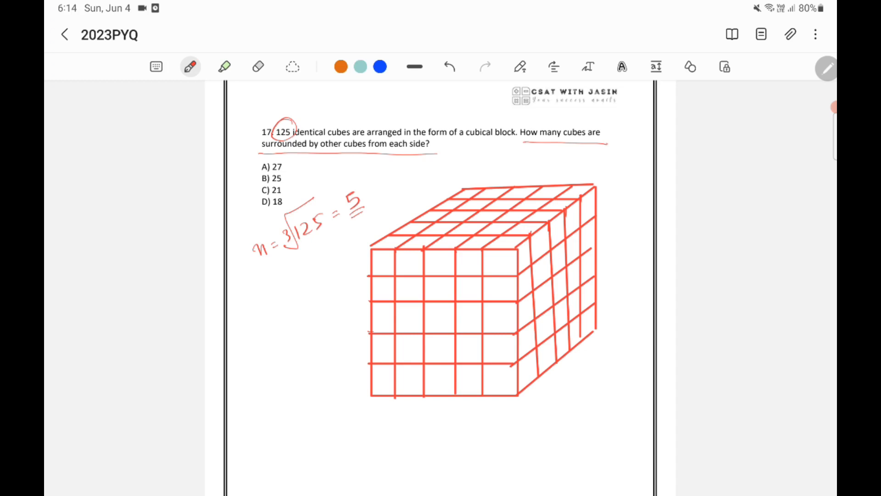
- Number the top-edge cubes and scribble over the outer cubes on the grid cube's faces
left_click_drag(382, 253, 416, 244)
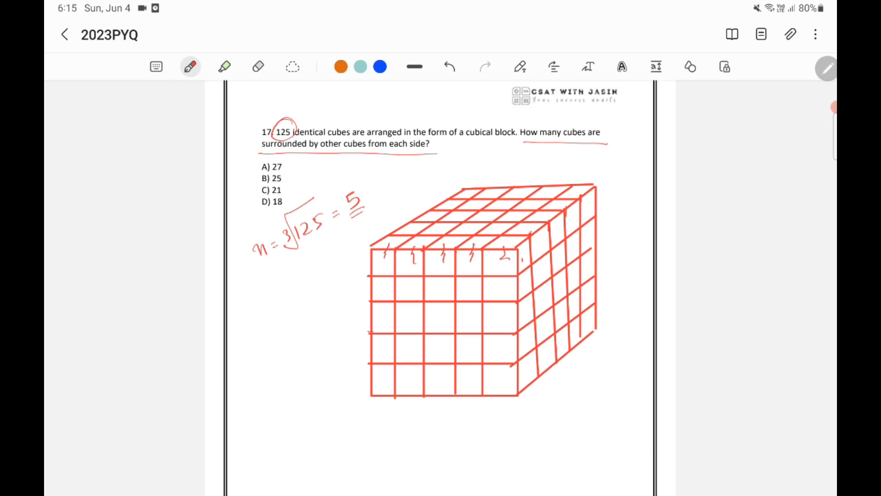
left_click_drag(519, 265, 517, 342)
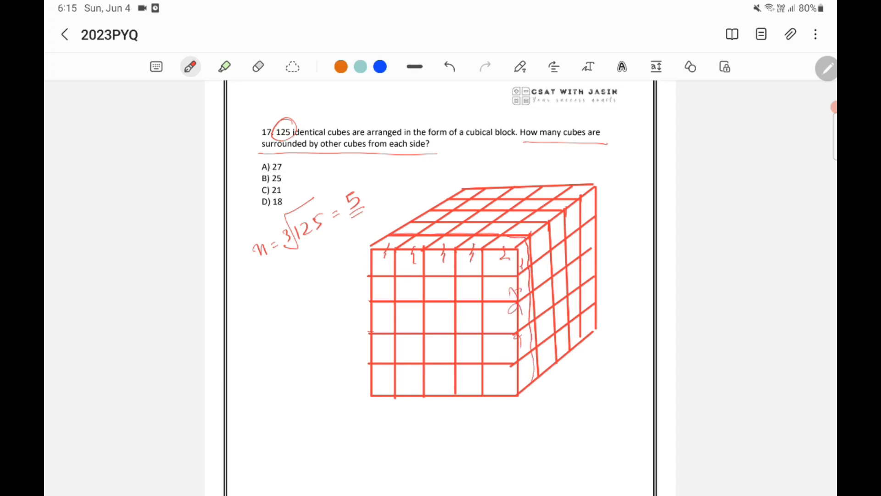
left_click_drag(581, 205, 590, 337)
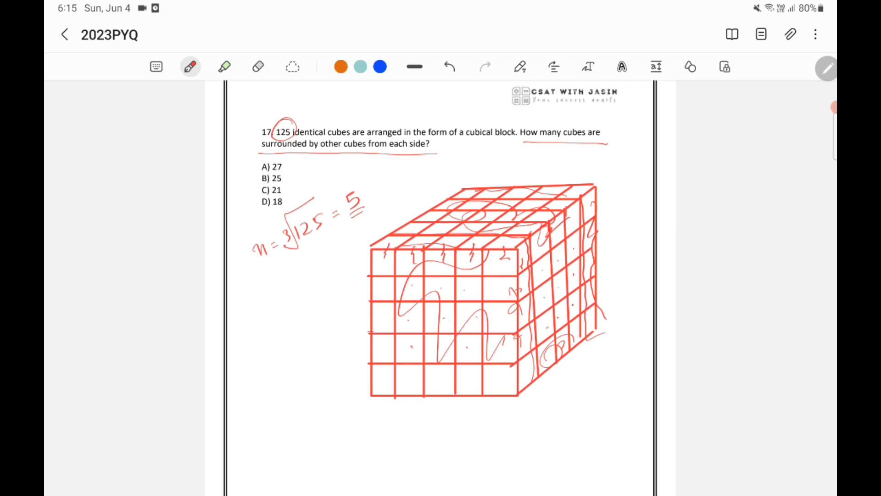
- Circle option A) 27, write (n−2)³ and begin substituting 5−2 below it
left_click_drag(265, 169, 284, 169)
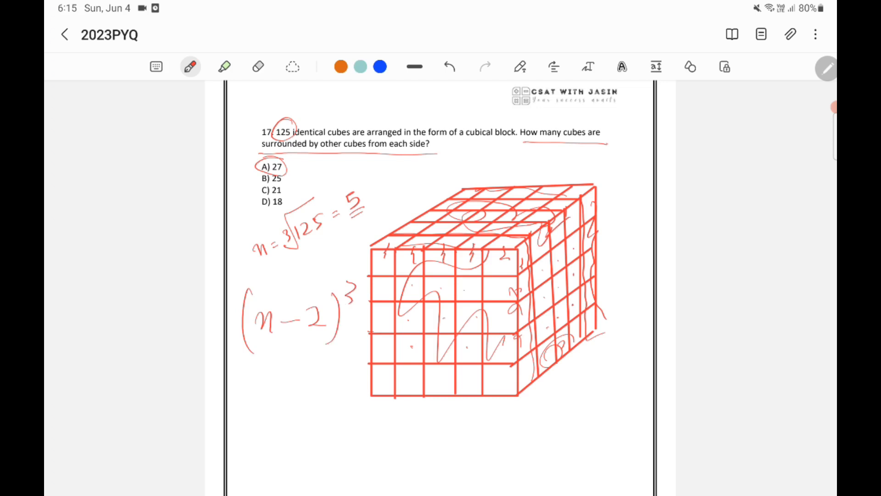
left_click_drag(249, 400, 289, 393)
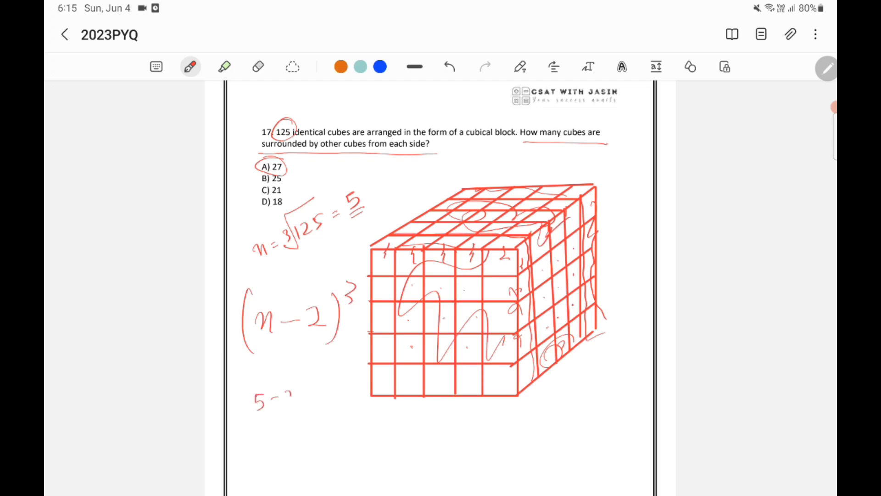